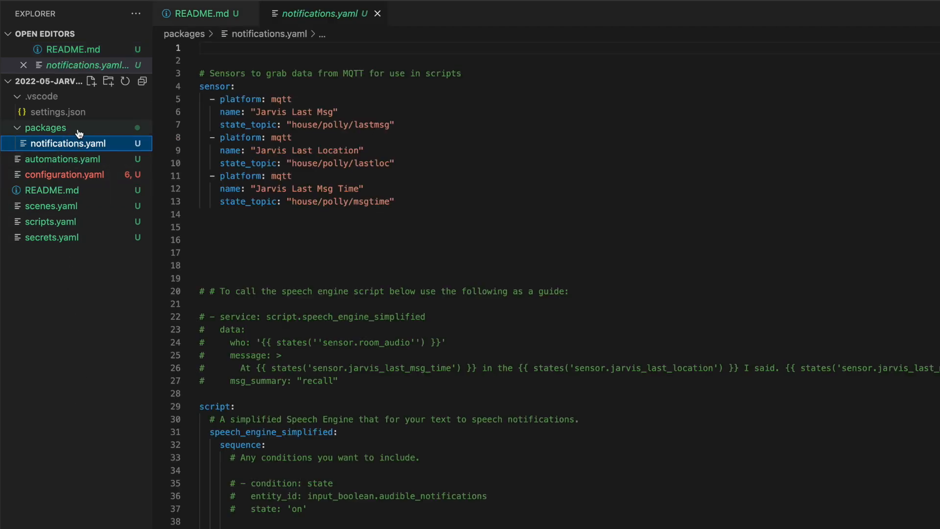
{"action": "mouse_move", "coordinate": [291, 263]}
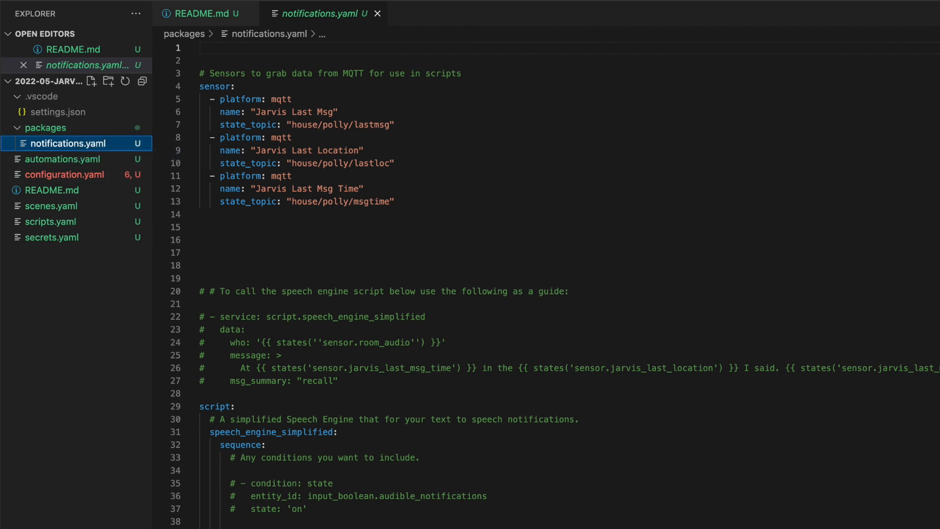
Look through notifications.yaml, then bring up the main configuration.yaml file
{"action": "scroll", "scroll_direction": "down", "scroll_amount": 3}
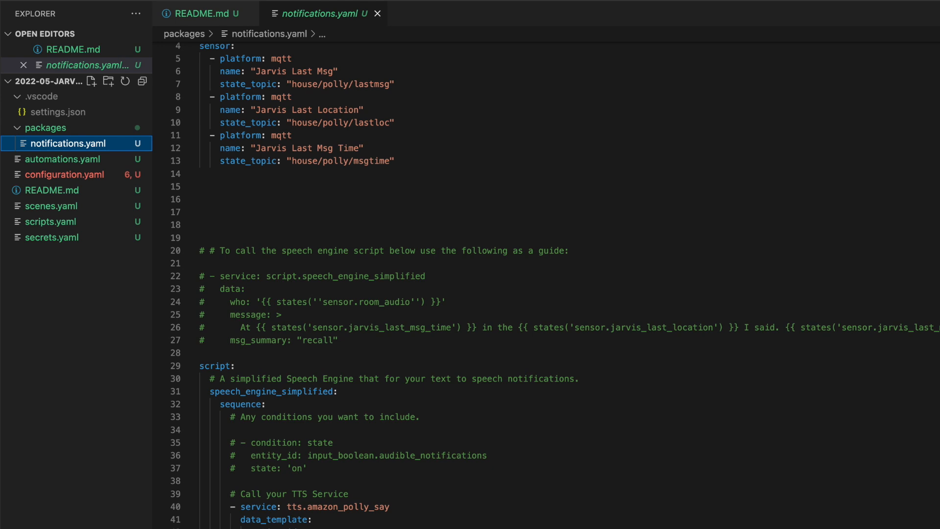
{"action": "scroll", "scroll_direction": "down", "scroll_amount": 3}
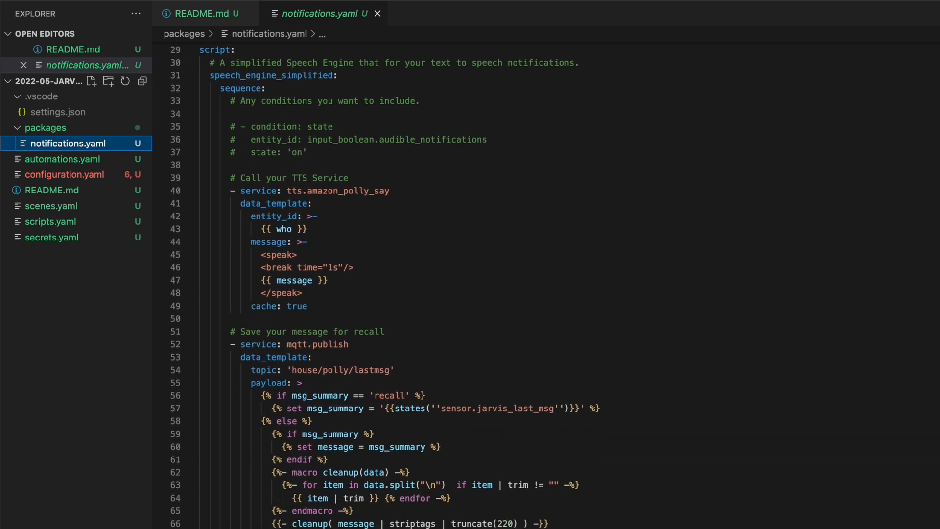
{"action": "scroll", "scroll_direction": "down", "scroll_amount": 3}
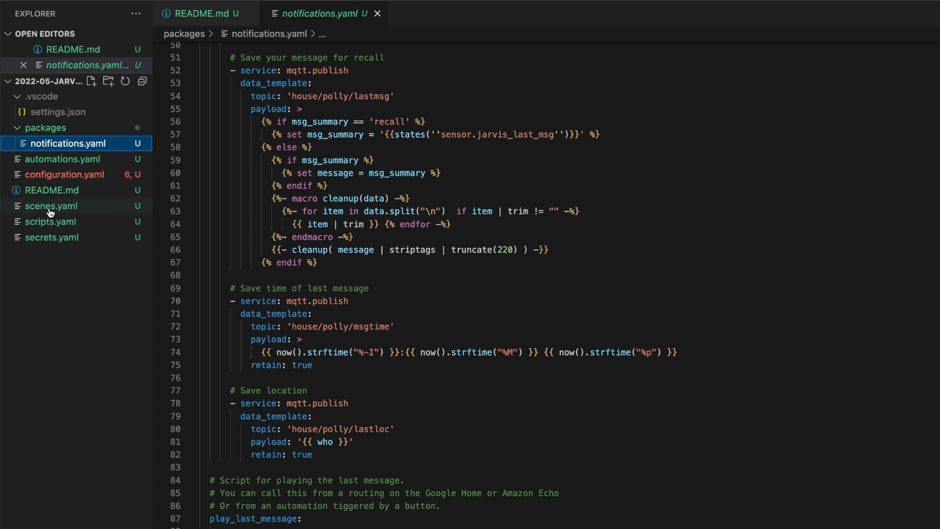
{"action": "left_click", "coordinate": [65, 175]}
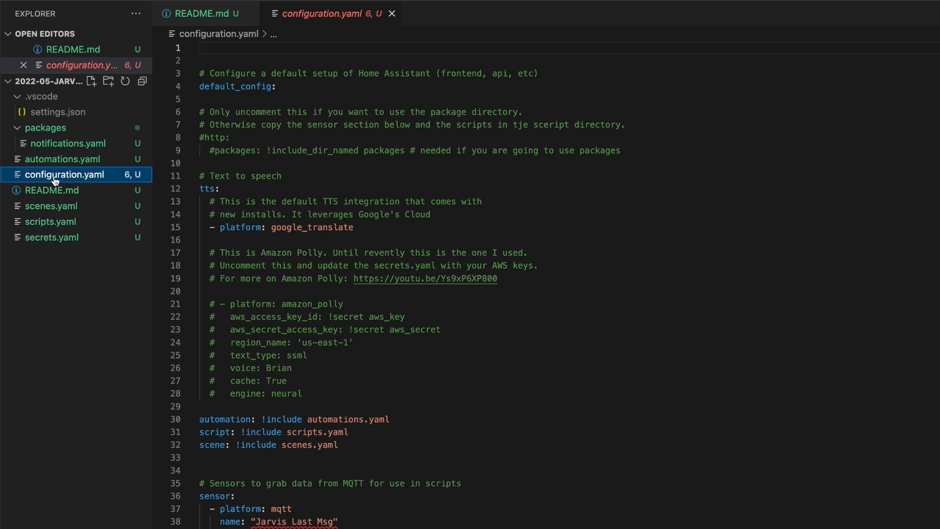
Switch to scripts.yaml and review the simplified speech engine script
{"action": "left_click", "coordinate": [51, 222]}
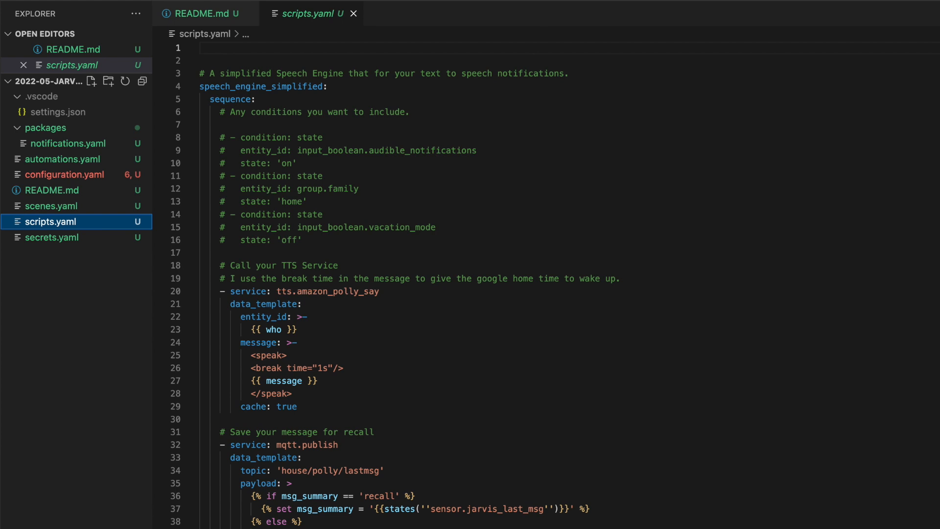
{"action": "scroll", "scroll_direction": "down", "scroll_amount": 3}
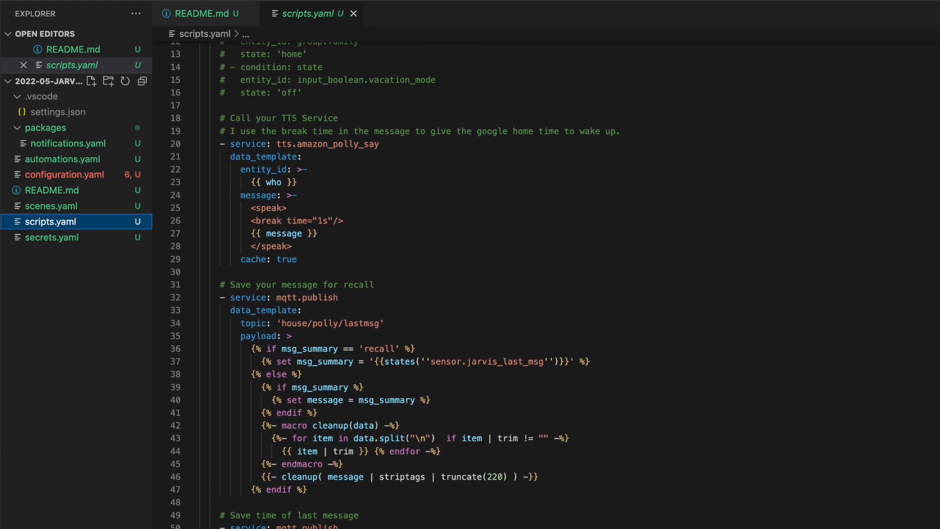
{"action": "scroll", "scroll_direction": "down", "scroll_amount": 3}
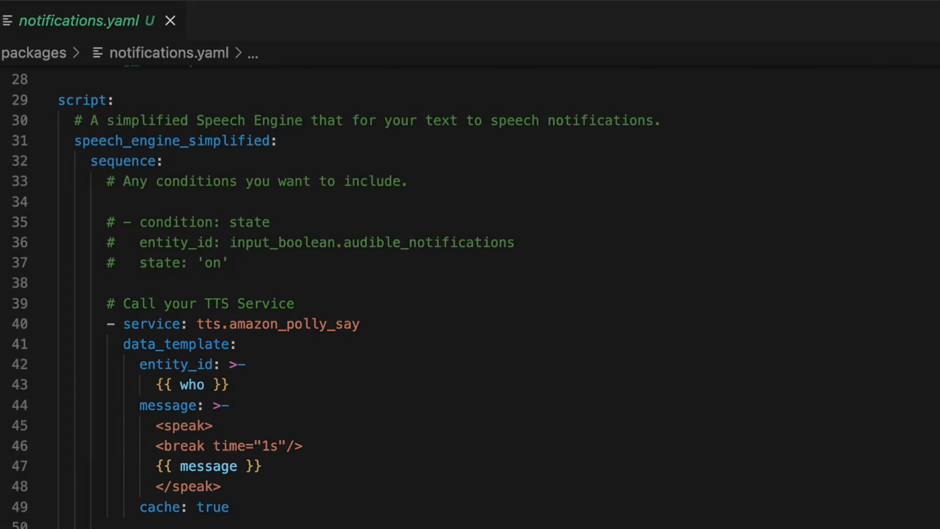
Bring packages/notifications.yaml back into view at the speech_engine_simplified TTS service call
{"action": "double_click", "coordinate": [207, 466]}
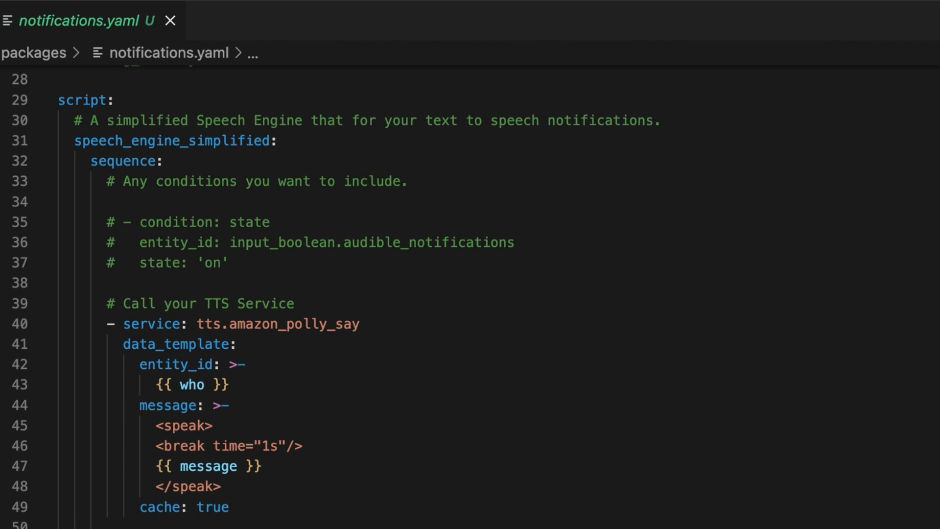
{"action": "scroll", "scroll_direction": "down", "scroll_amount": 3}
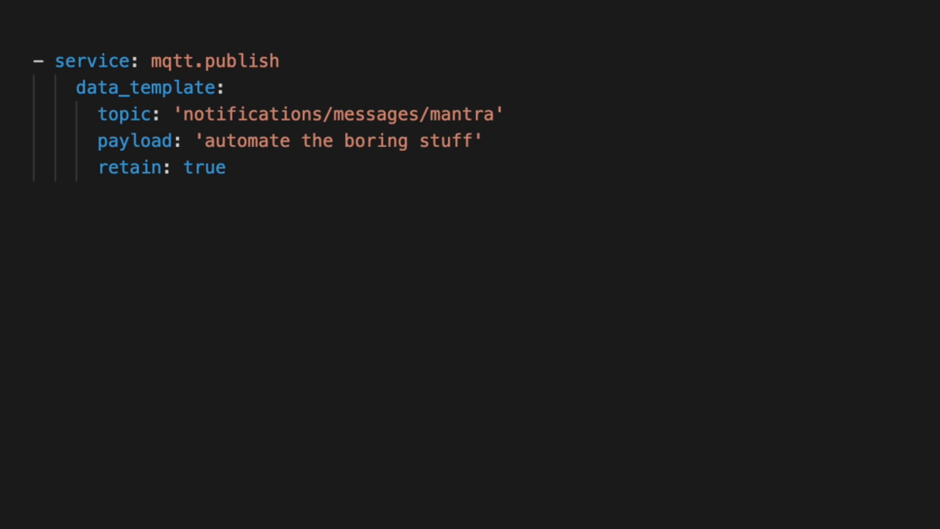
Show the mqtt.publish example retaining 'automate the boring stuff' on notifications/messages/mantra
{"action": "scroll", "scroll_direction": "down", "scroll_amount": 3}
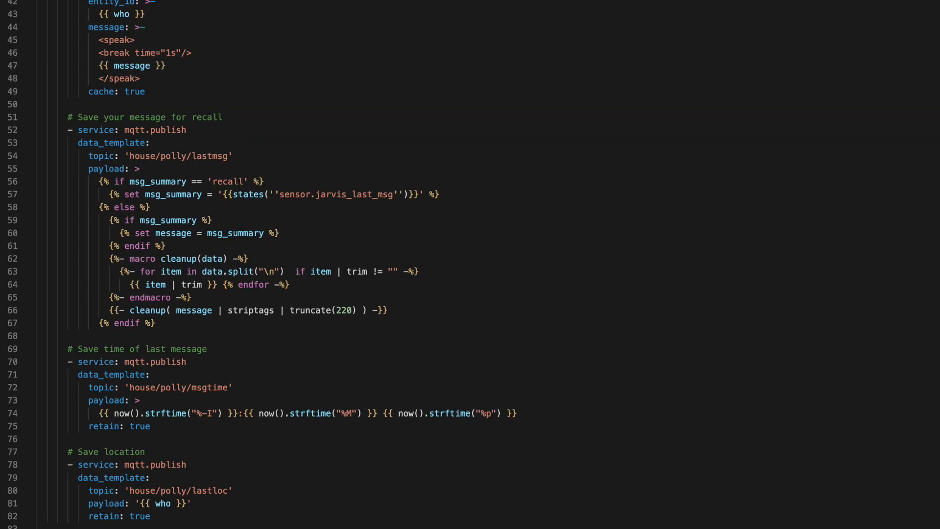
Move to the mqtt.publish steps saving lastmsg, msgtime and lastloc with retain enabled
{"action": "scroll", "scroll_direction": "down", "scroll_amount": 3}
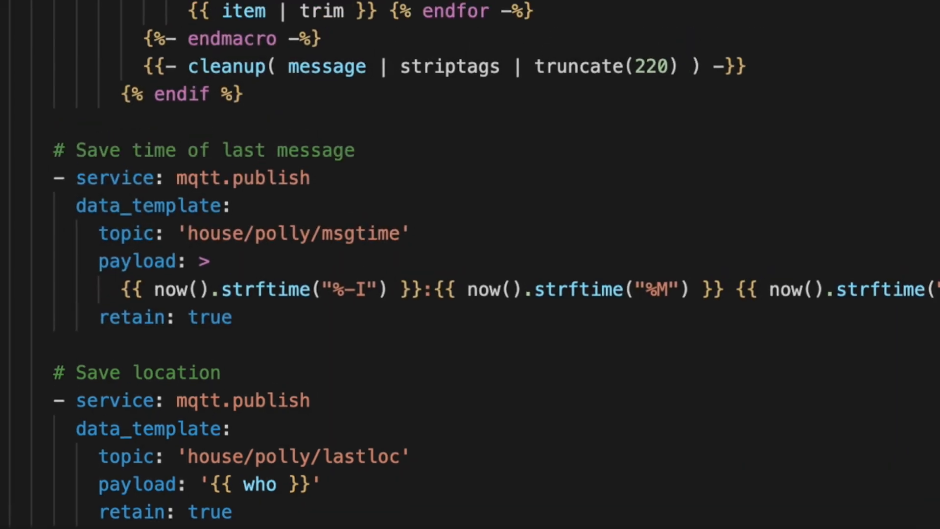
{"action": "scroll", "scroll_direction": "down", "scroll_amount": 3}
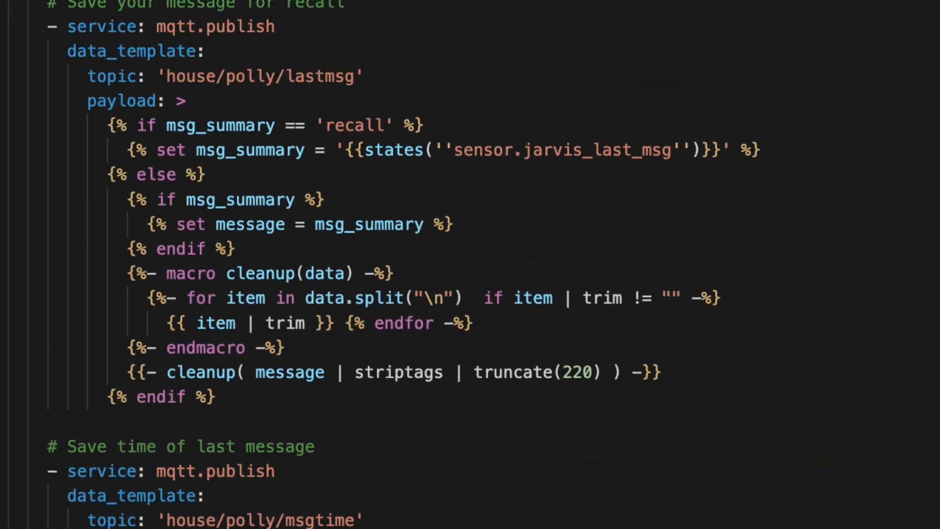
{"action": "scroll", "scroll_direction": "up", "scroll_amount": 3}
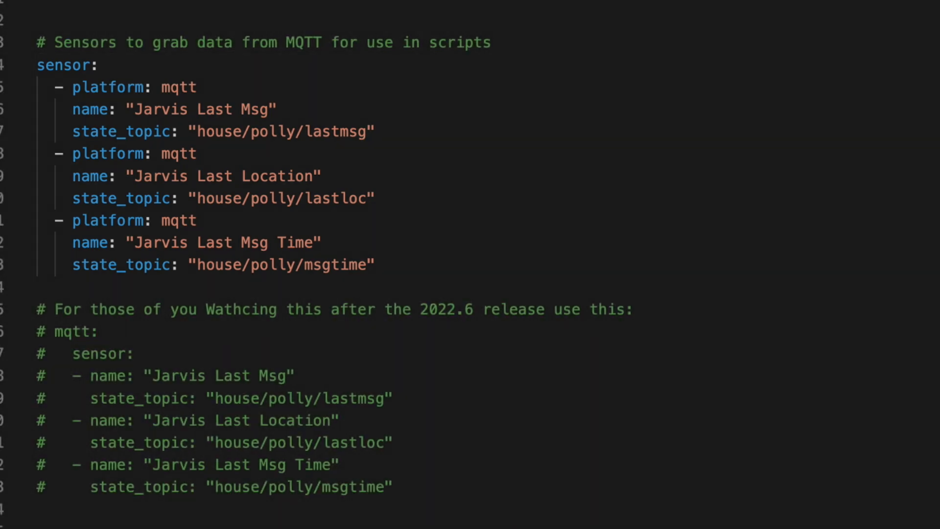
{"action": "left_click", "coordinate": [39, 32]}
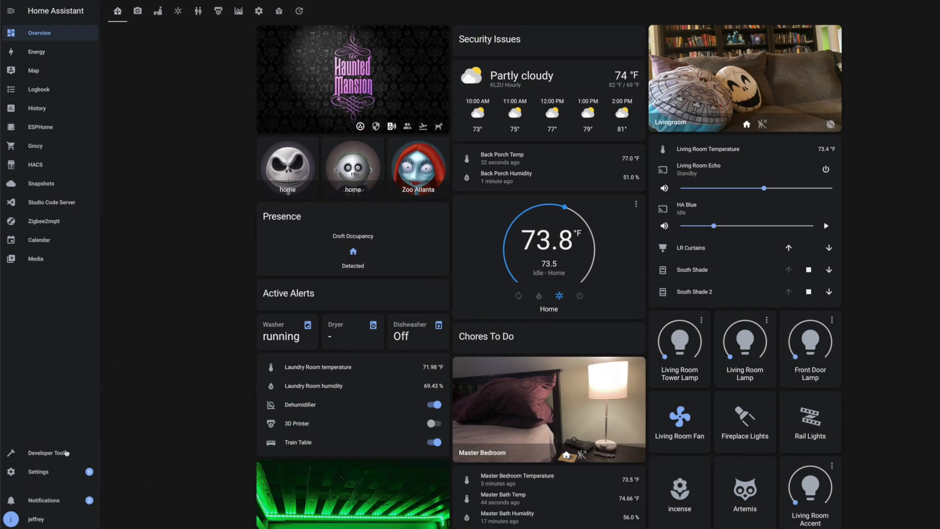
{"action": "left_click", "coordinate": [48, 452]}
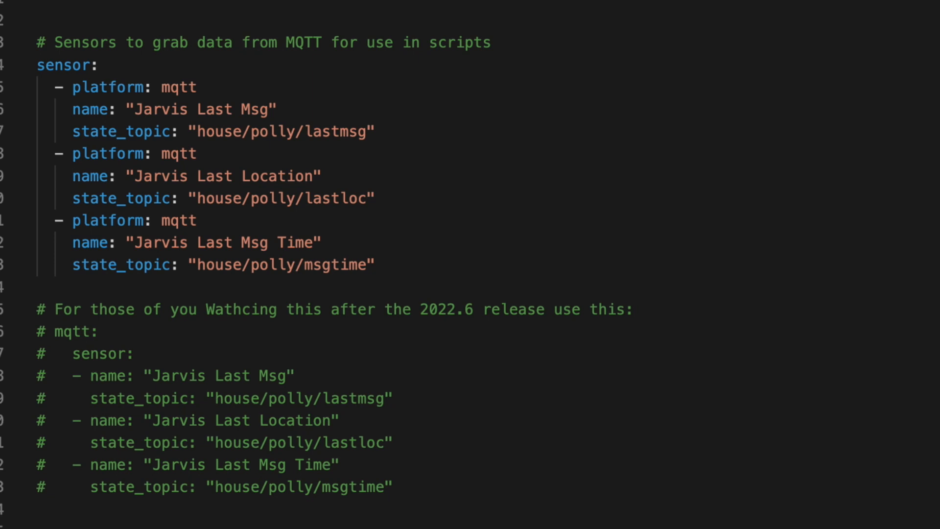
{"action": "left_click_drag", "start_coordinate": [54, 331], "coordinate": [395, 486]}
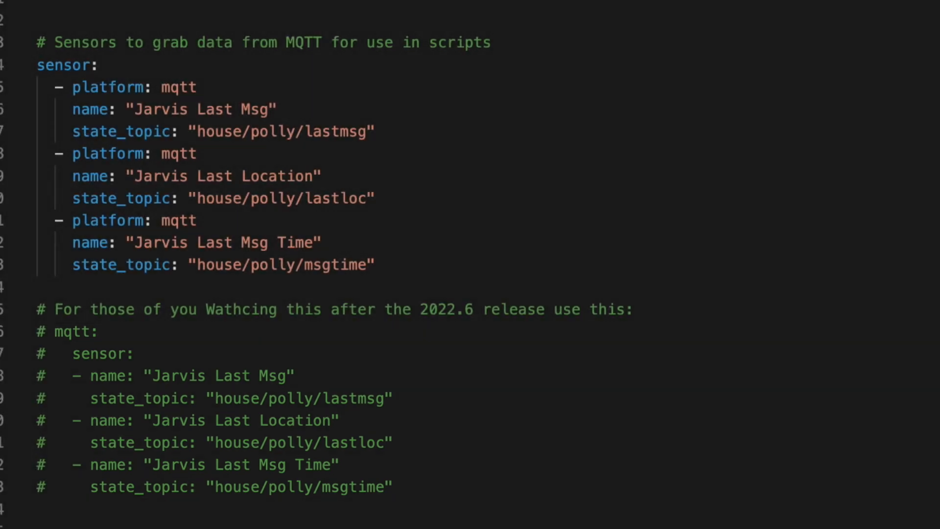
{"action": "scroll", "scroll_direction": "down", "scroll_amount": 3}
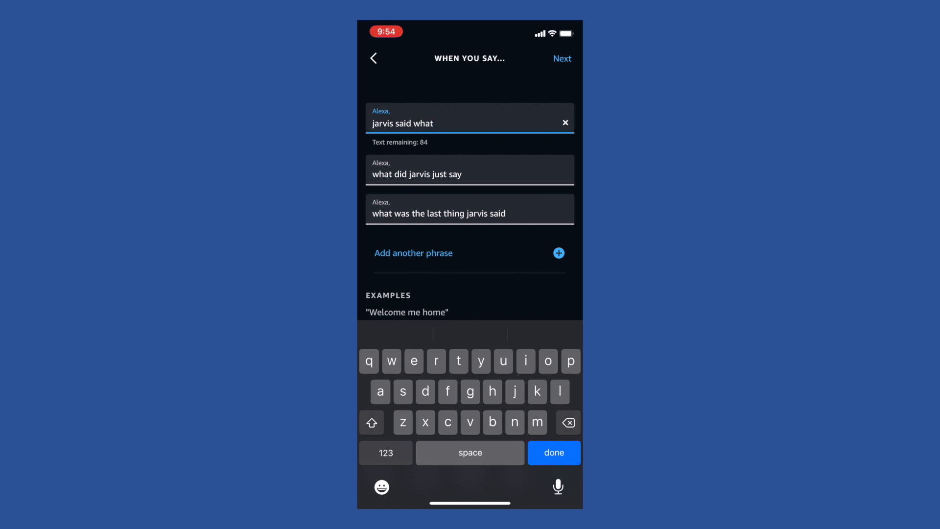
Confirm the three Jarvis phrases and choose the play_last_message scene as the routine action
{"action": "left_click", "coordinate": [561, 58]}
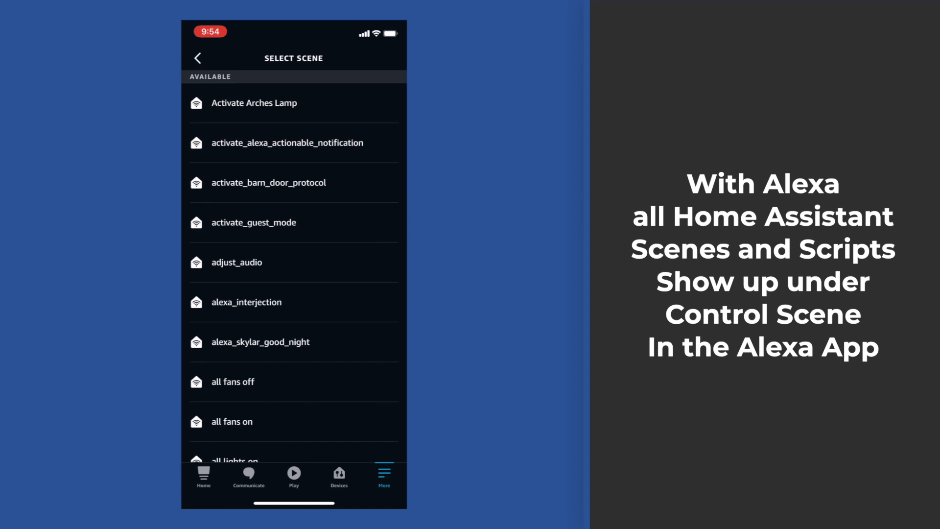
{"action": "scroll", "scroll_direction": "down", "scroll_amount": 3}
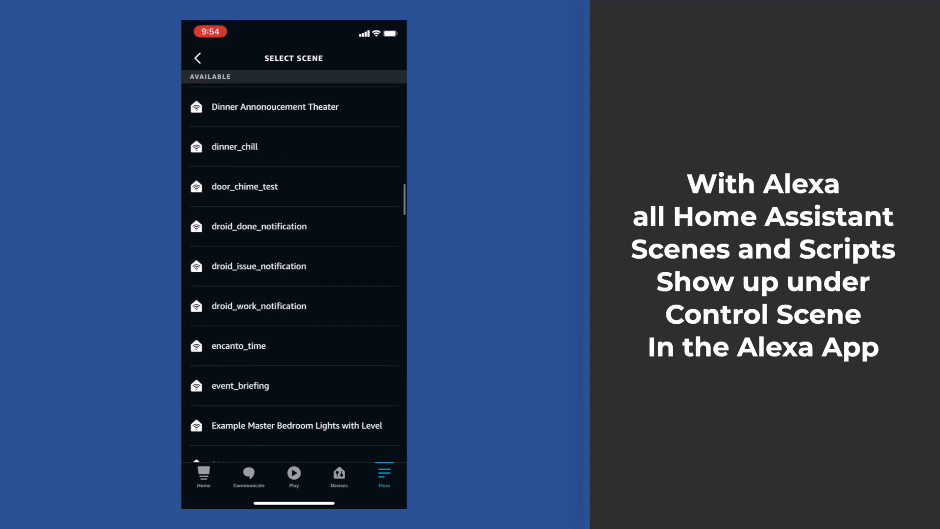
{"action": "scroll", "scroll_direction": "down", "scroll_amount": 3}
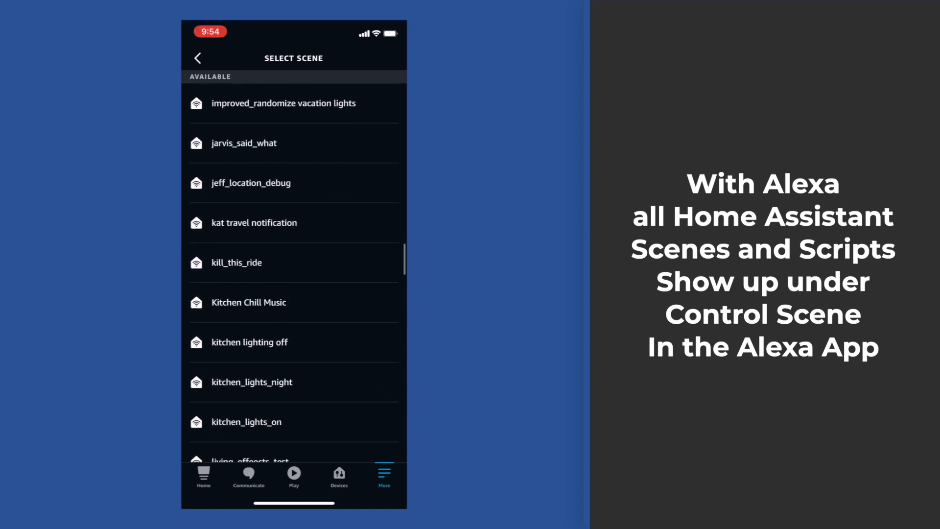
{"action": "scroll", "scroll_direction": "down", "scroll_amount": 3}
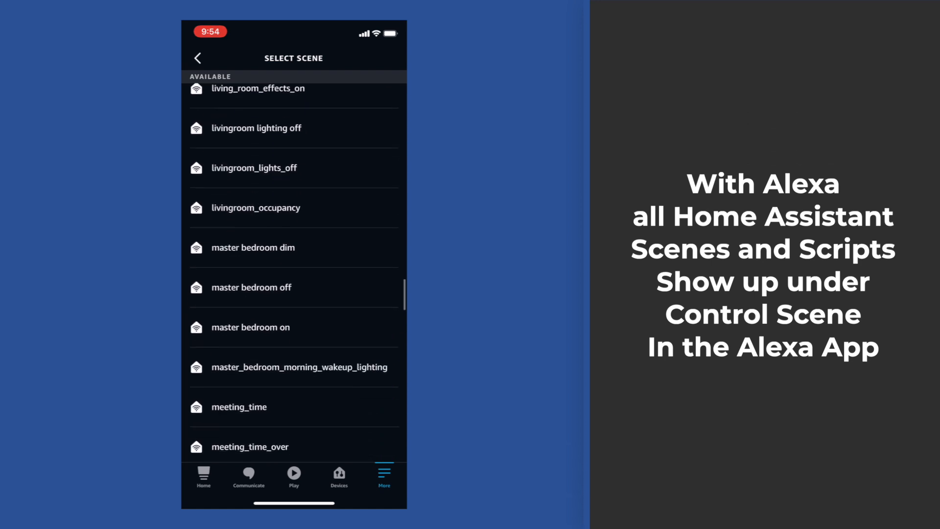
{"action": "scroll", "scroll_direction": "down", "scroll_amount": 3}
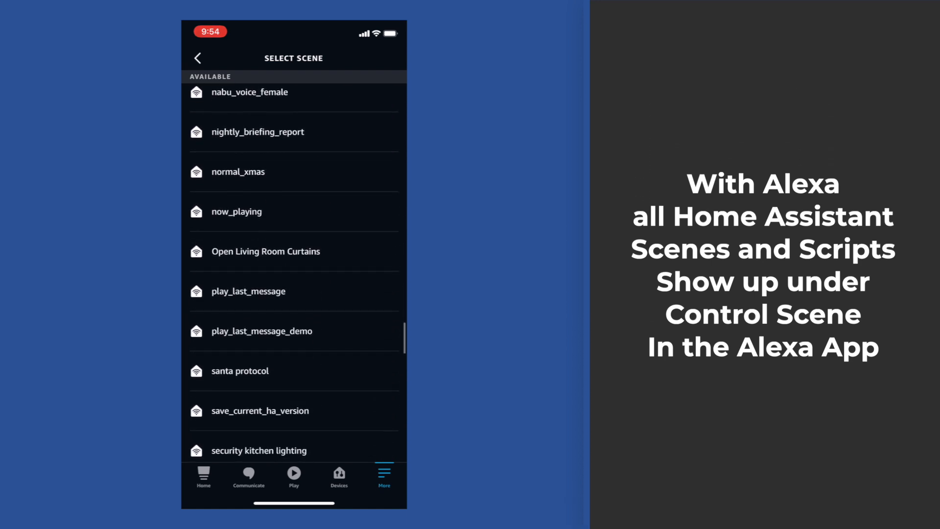
{"action": "left_click", "coordinate": [248, 291]}
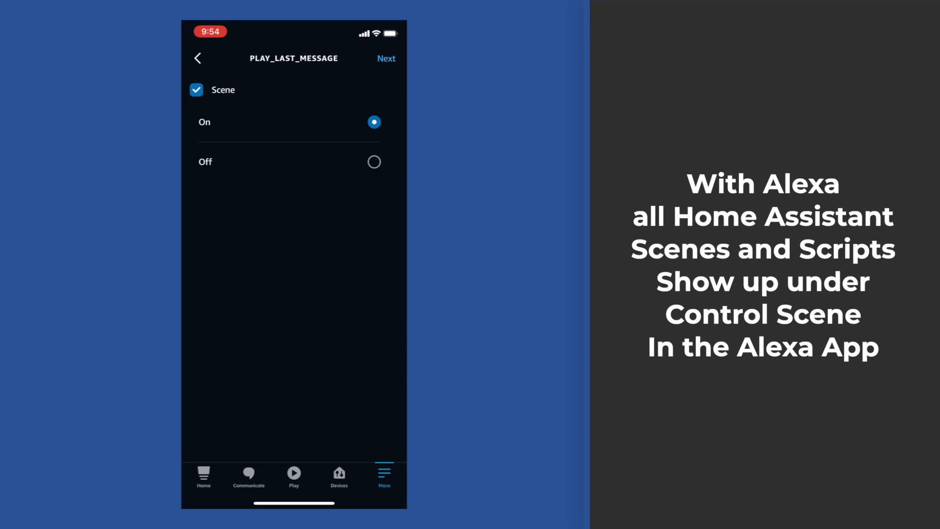
Set the play_last_message scene to On and save the jarvis recall routine
{"action": "left_click", "coordinate": [386, 58]}
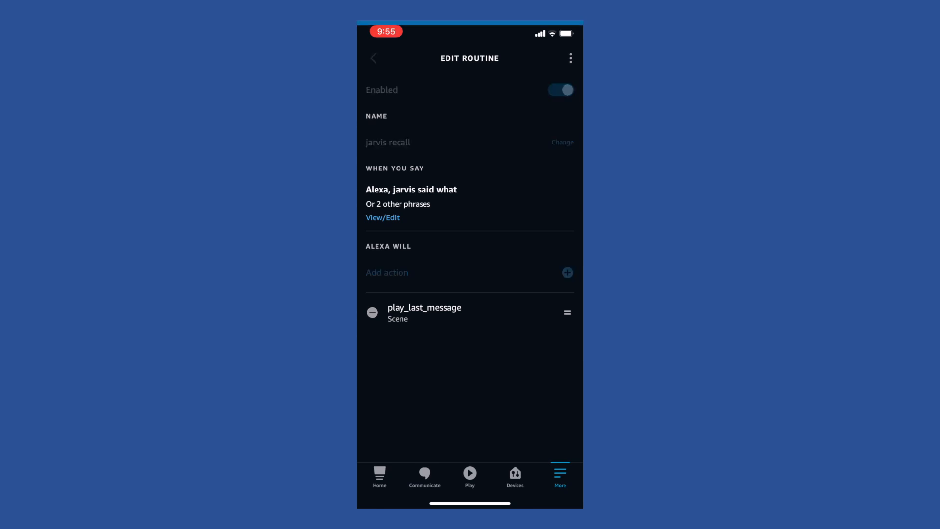
{"action": "left_click", "coordinate": [373, 58]}
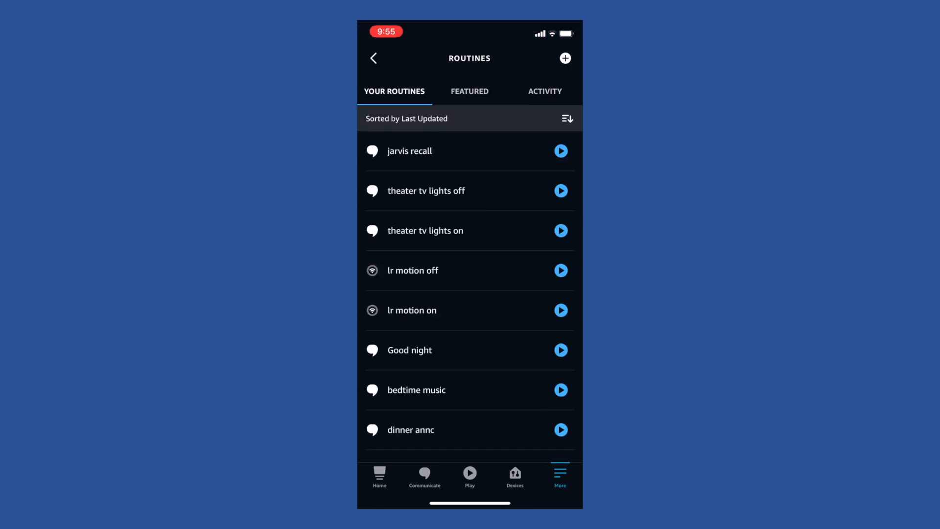